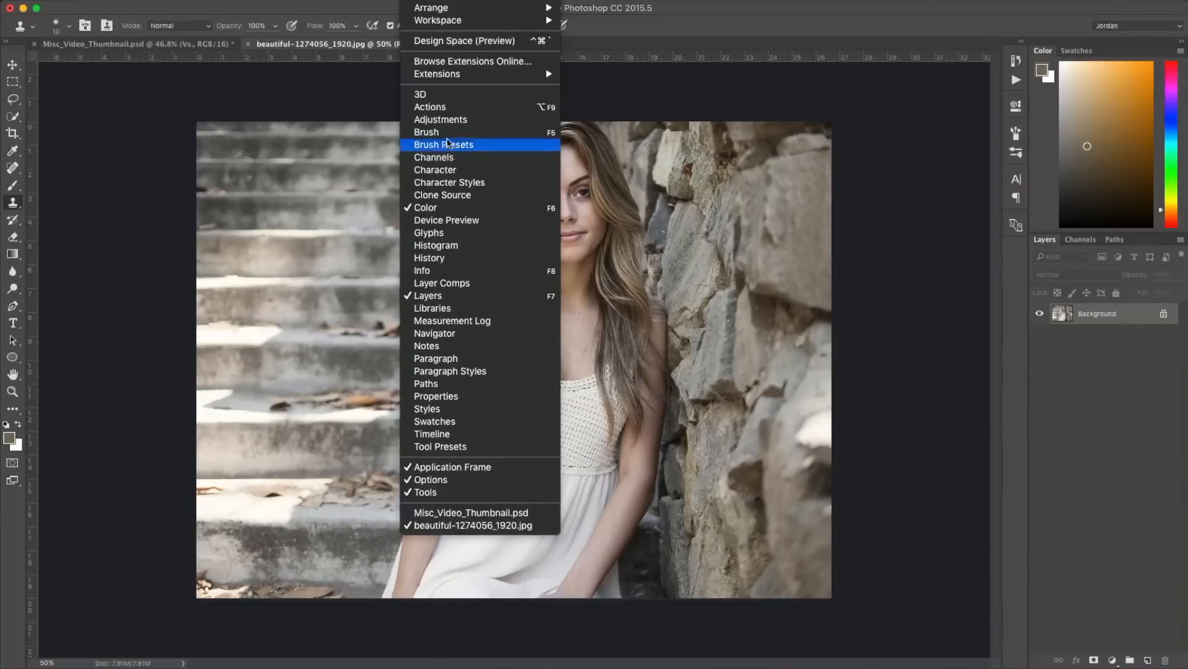
# Step: Show the Actions panel from the Window menu and bring up its options menu
pyautogui.click(429, 105)
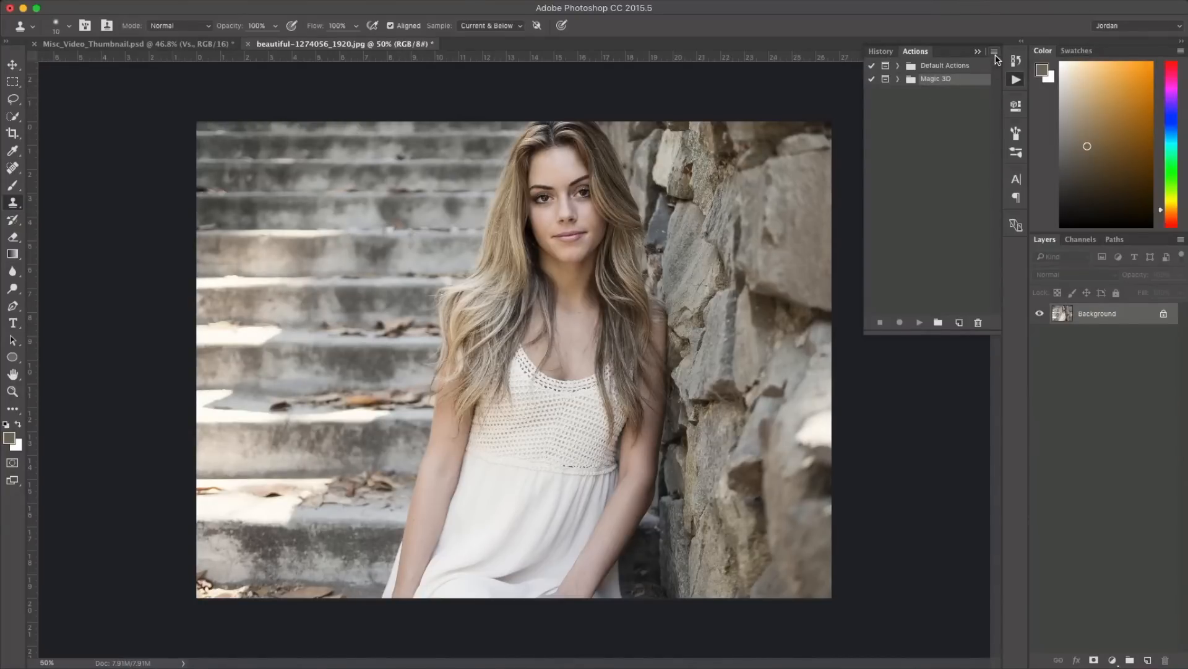
pyautogui.click(995, 59)
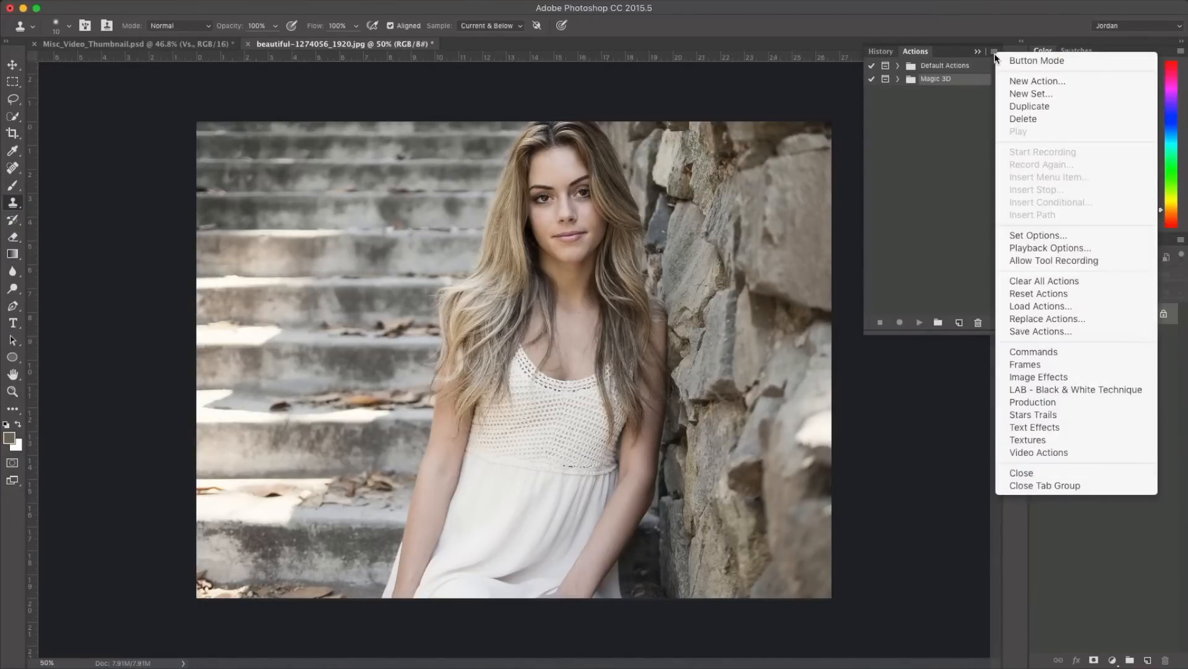
pyautogui.moveTo(1041, 305)
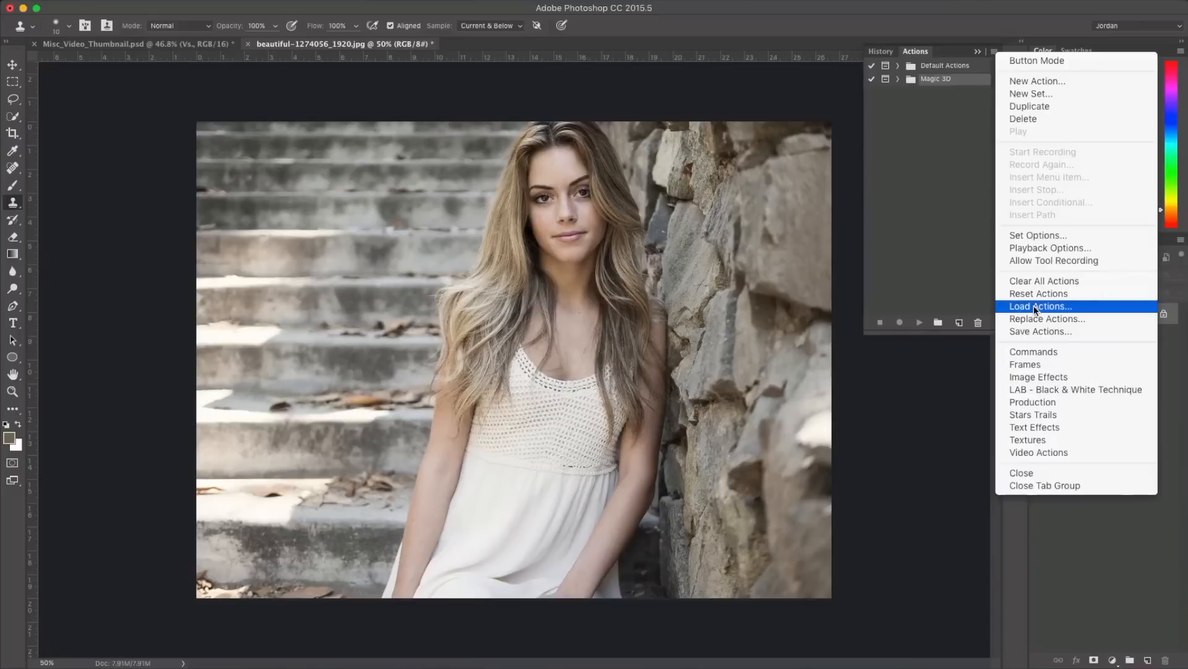
# Step: Load the SleekLens.atn action set from the Desktop via Load Actions
pyautogui.click(1040, 305)
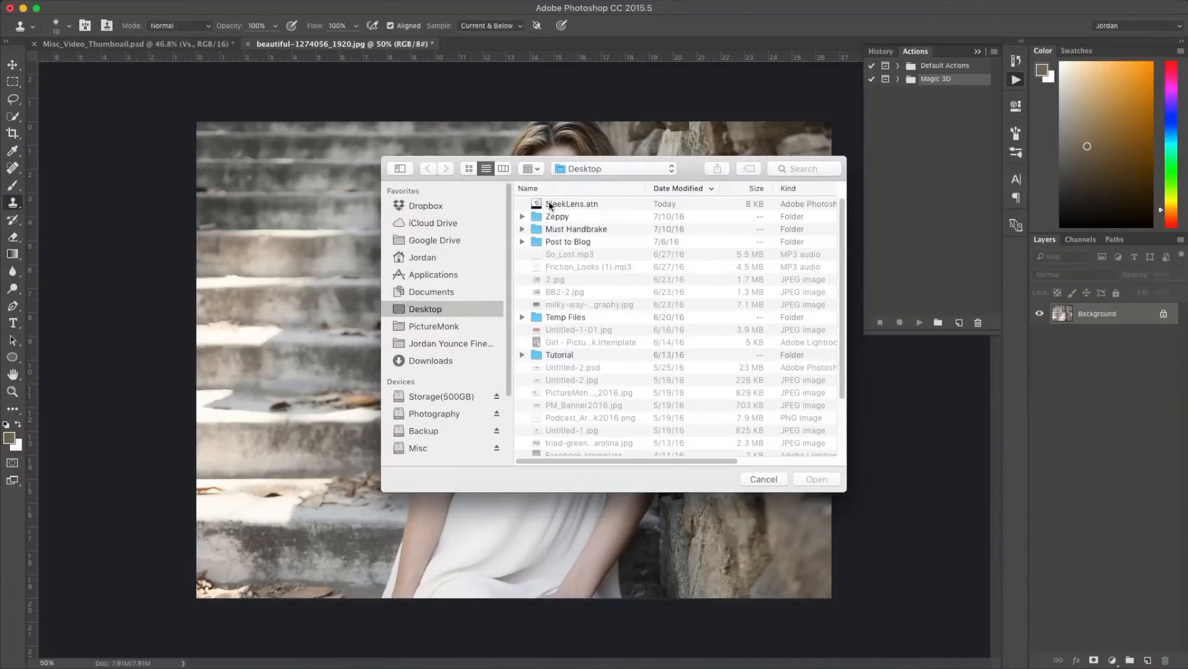
pyautogui.click(816, 479)
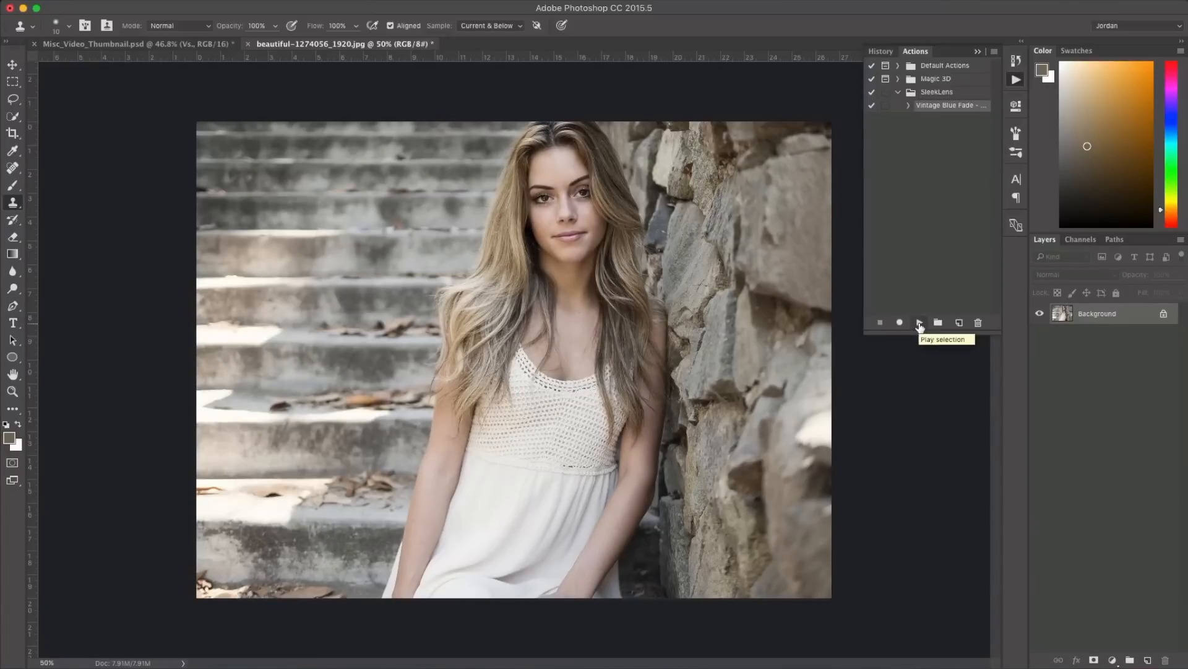
# Step: Play the Vintage Blue Fade action on the stone-steps photo
pyautogui.click(920, 322)
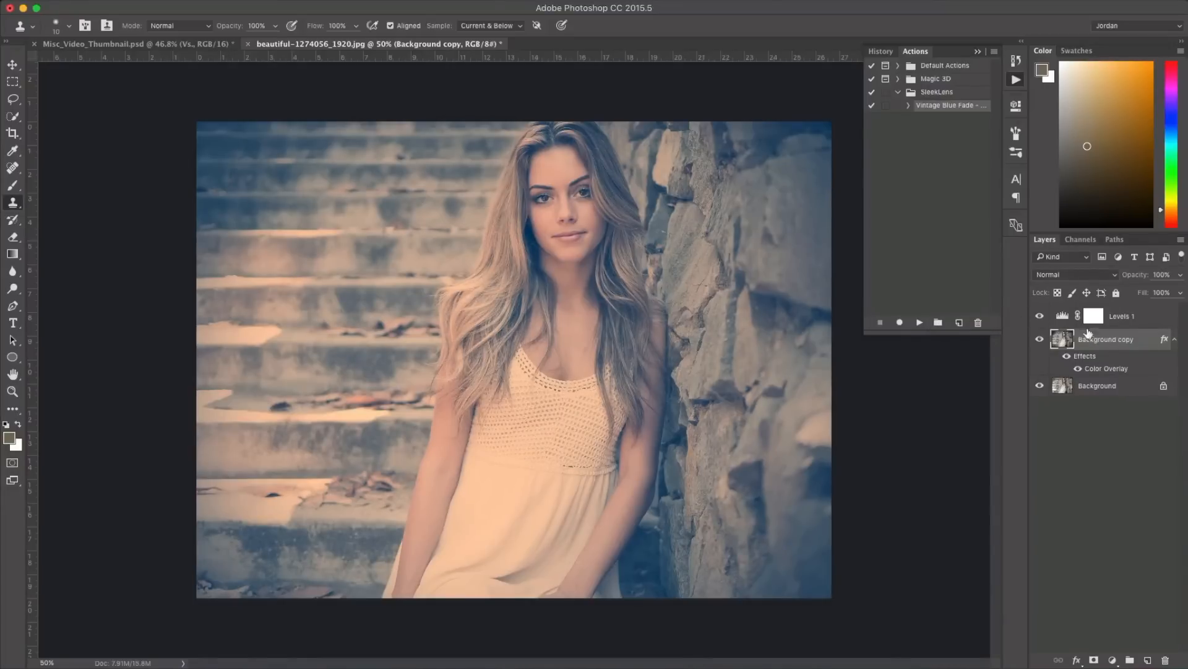
pyautogui.click(1039, 315)
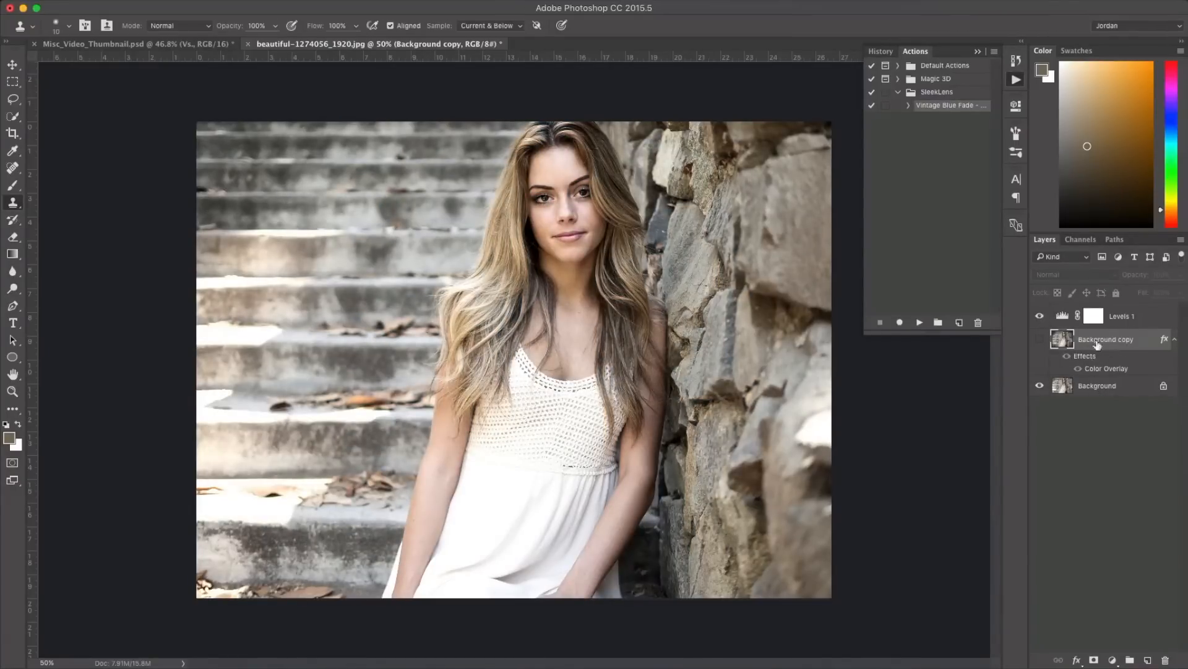
pyautogui.click(1040, 338)
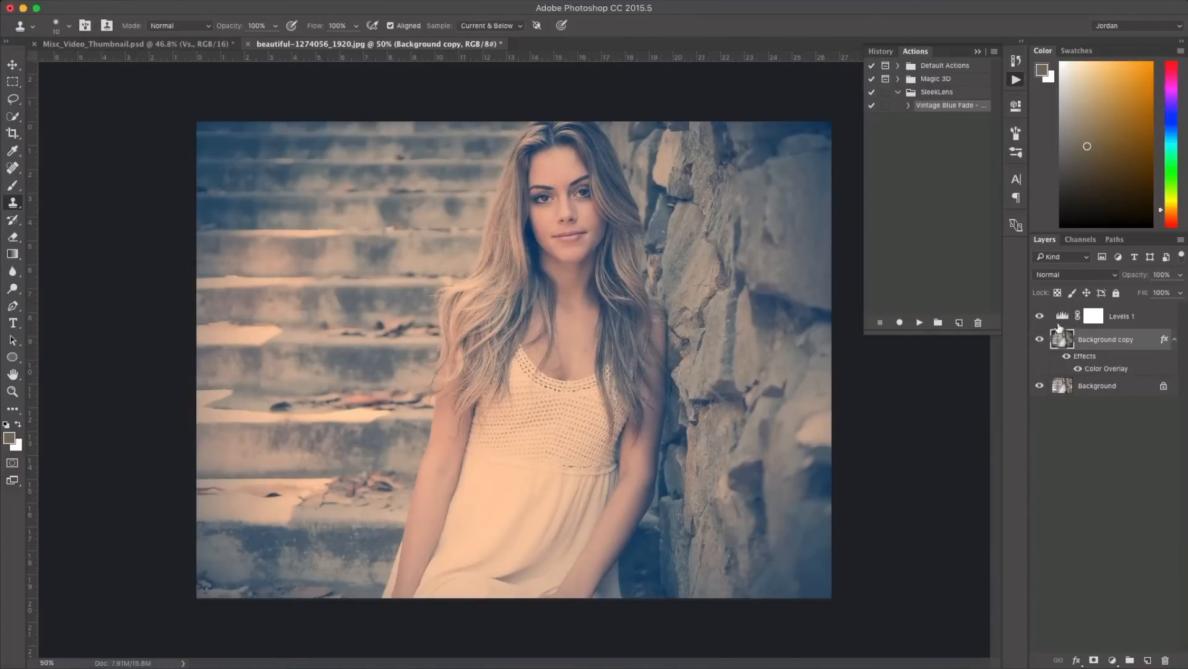
pyautogui.click(1040, 315)
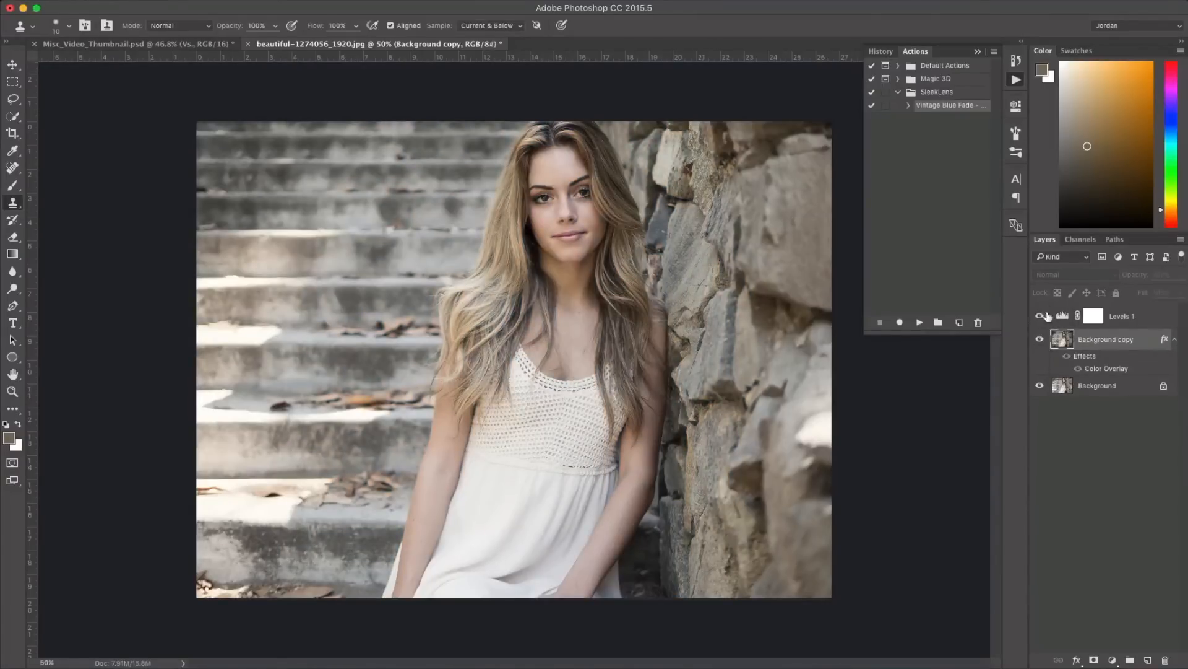
pyautogui.click(1040, 317)
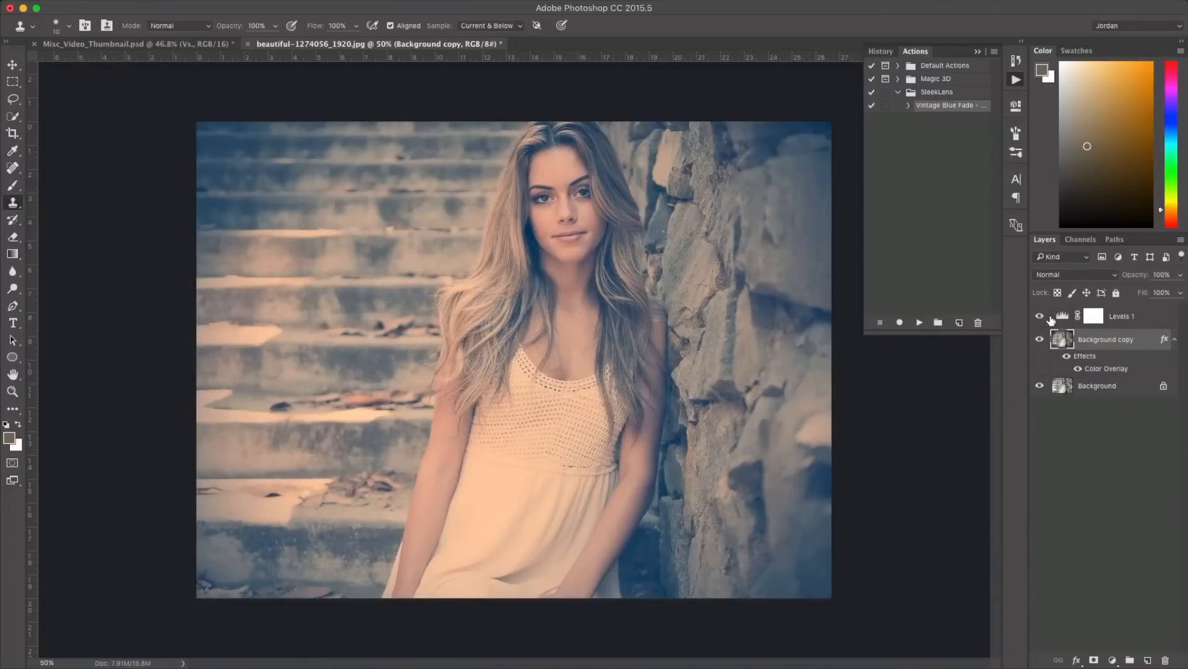